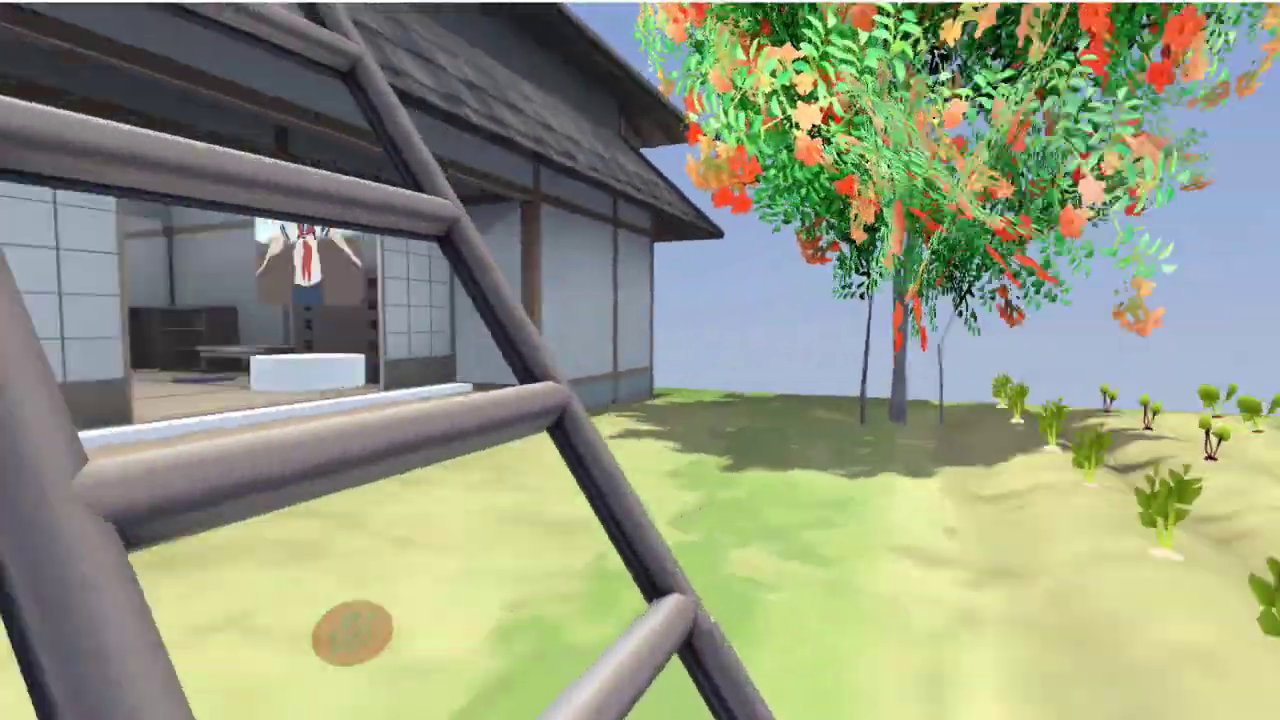
mouse_move(640, 360)
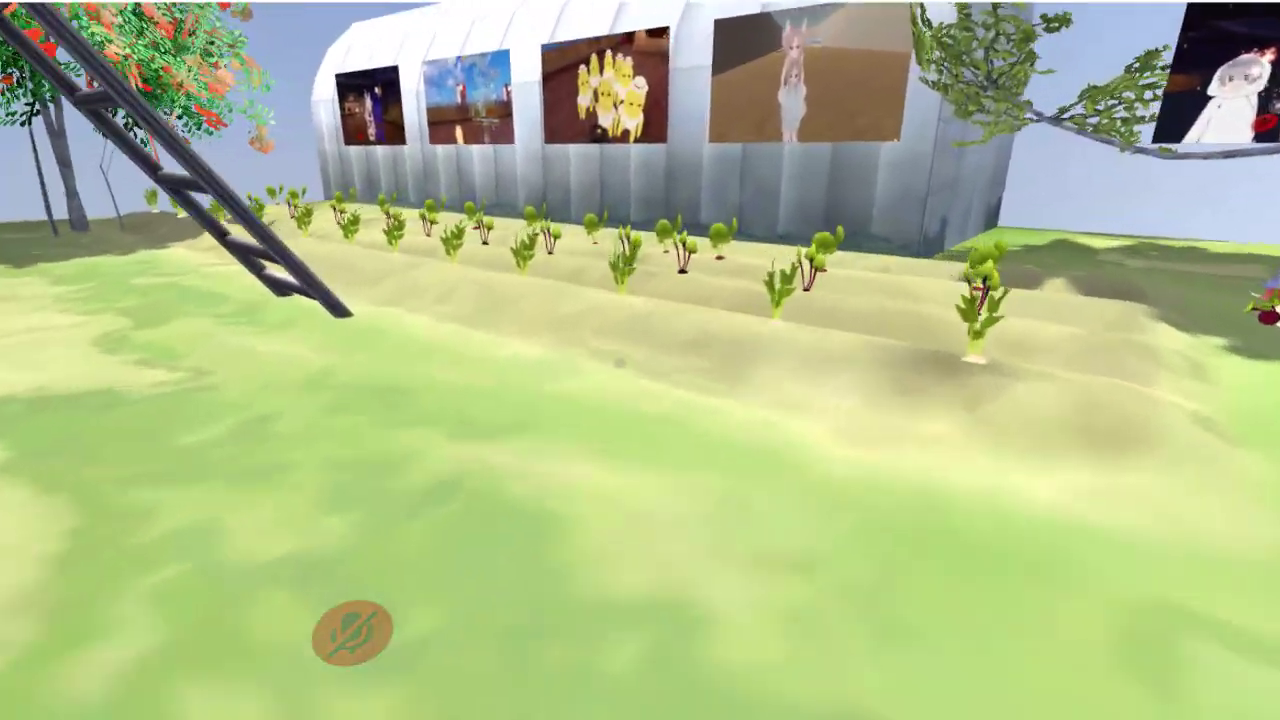
mouse_move(640, 360)
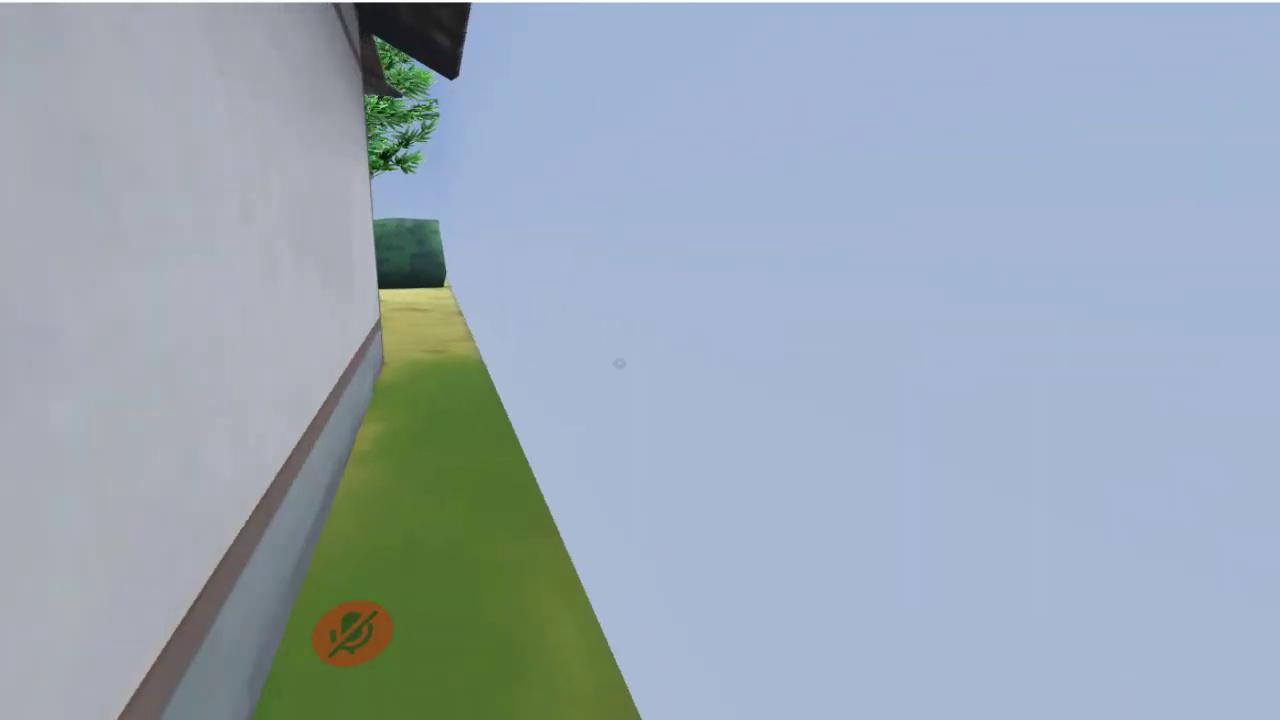
mouse_move(640, 360)
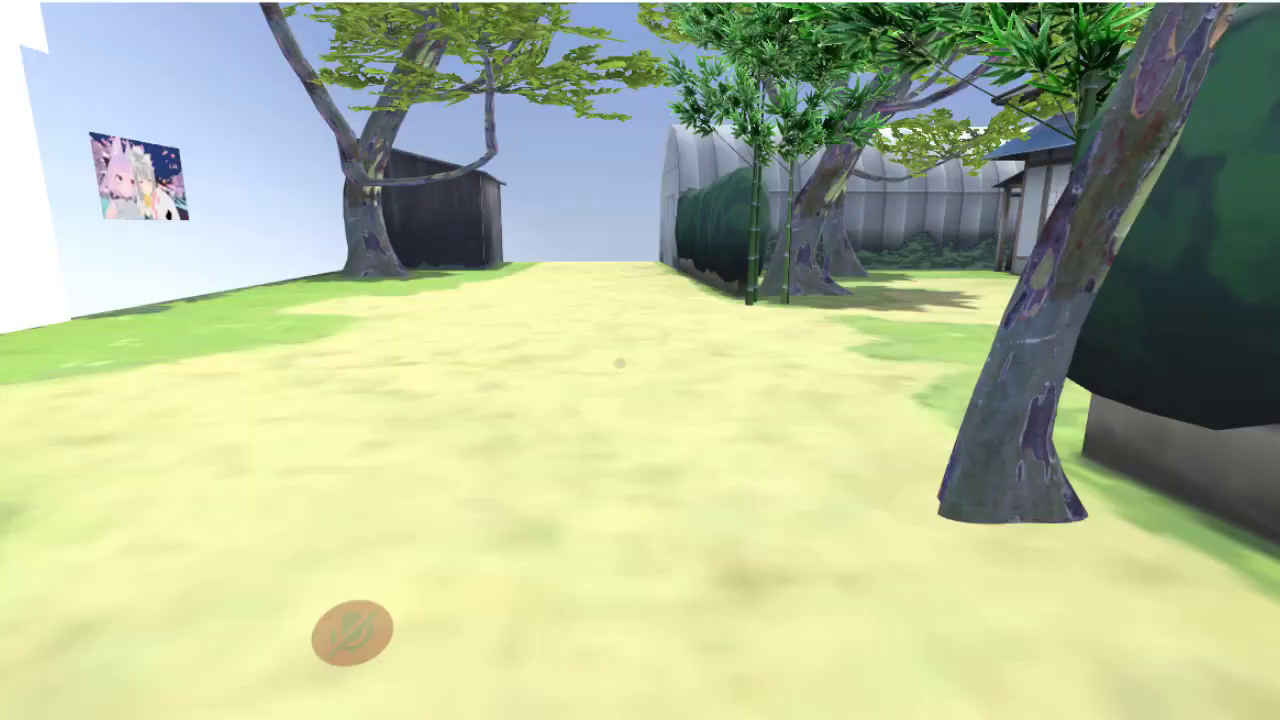
mouse_move(640, 360)
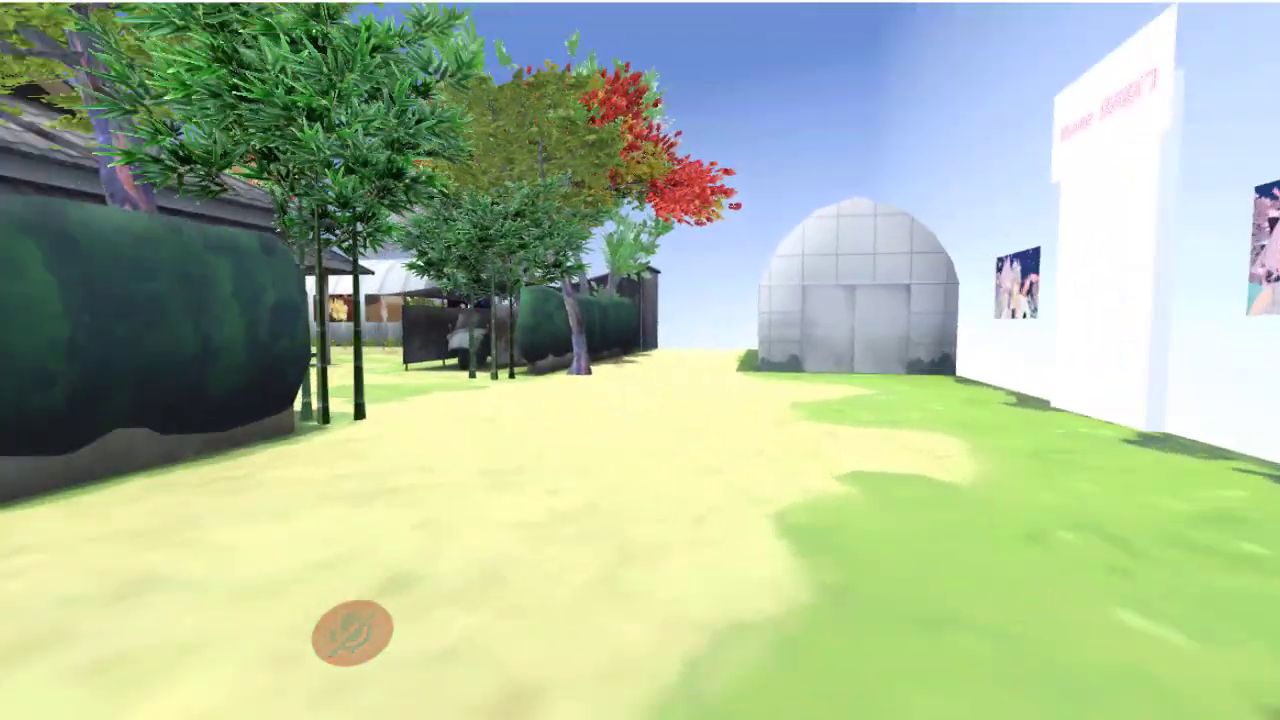
mouse_move(640, 360)
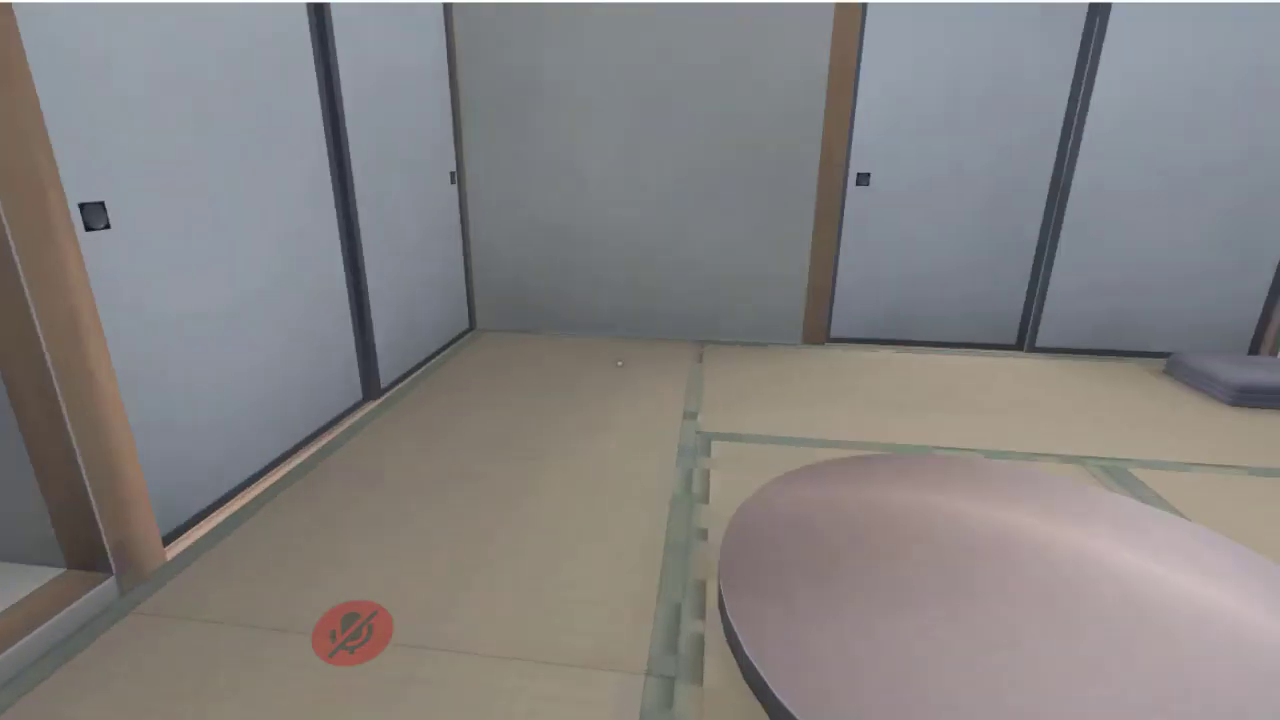
mouse_move(640, 360)
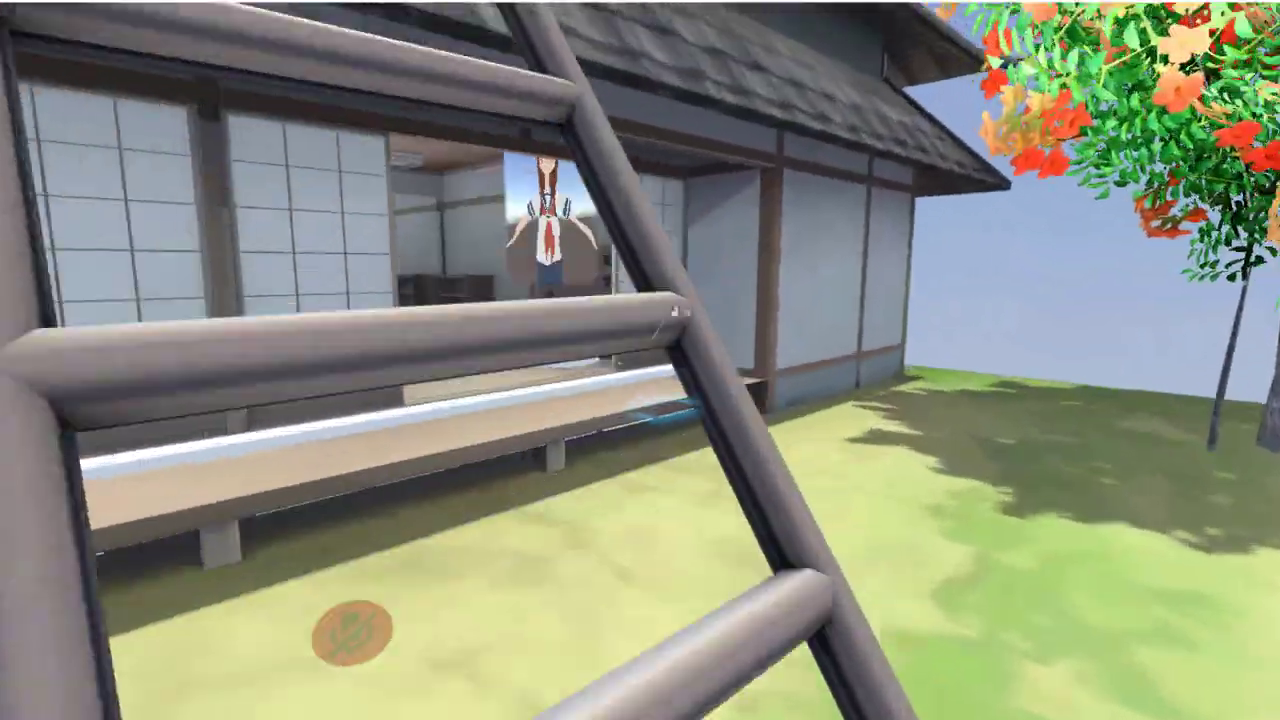
mouse_move(640, 360)
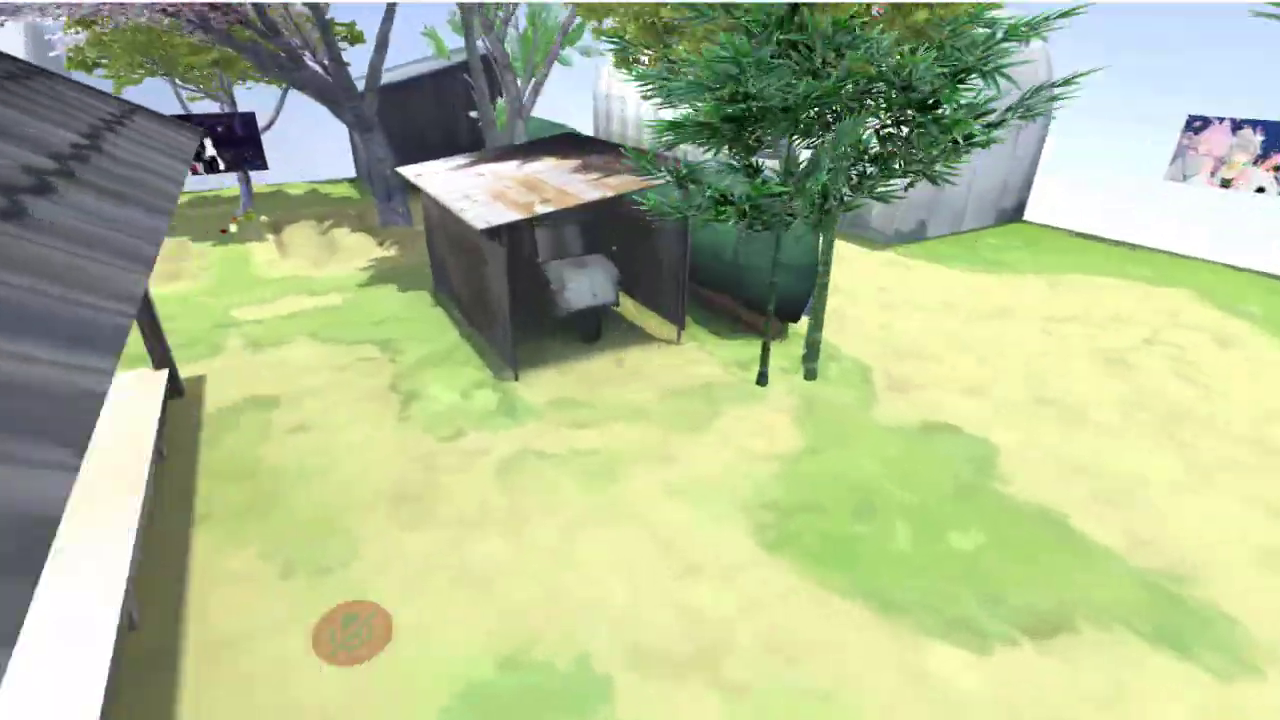
mouse_move(640, 360)
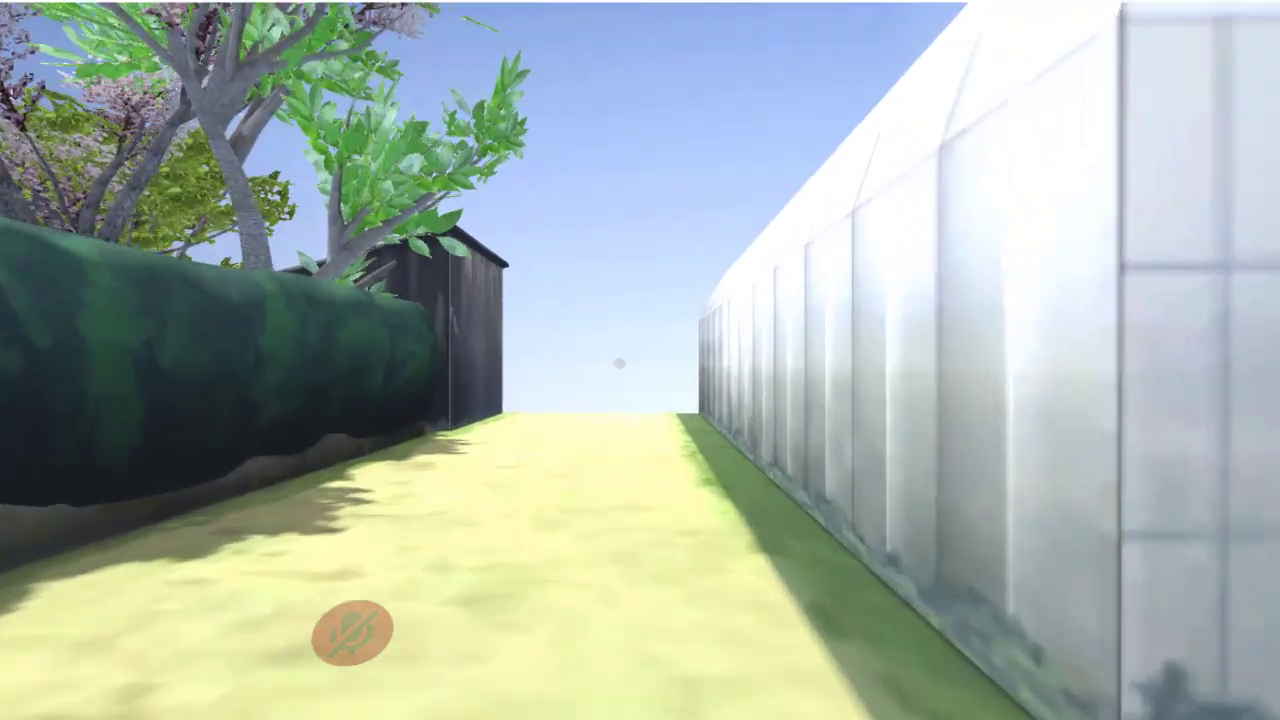
mouse_move(640, 360)
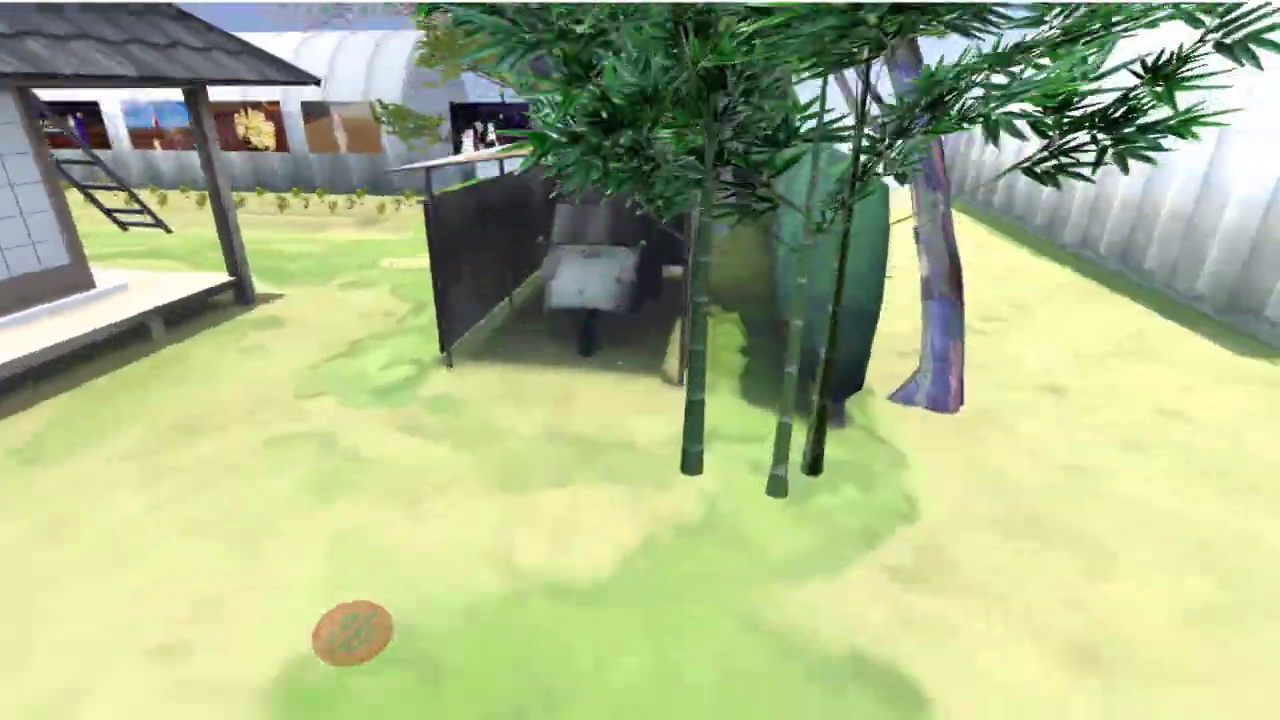
mouse_move(640, 360)
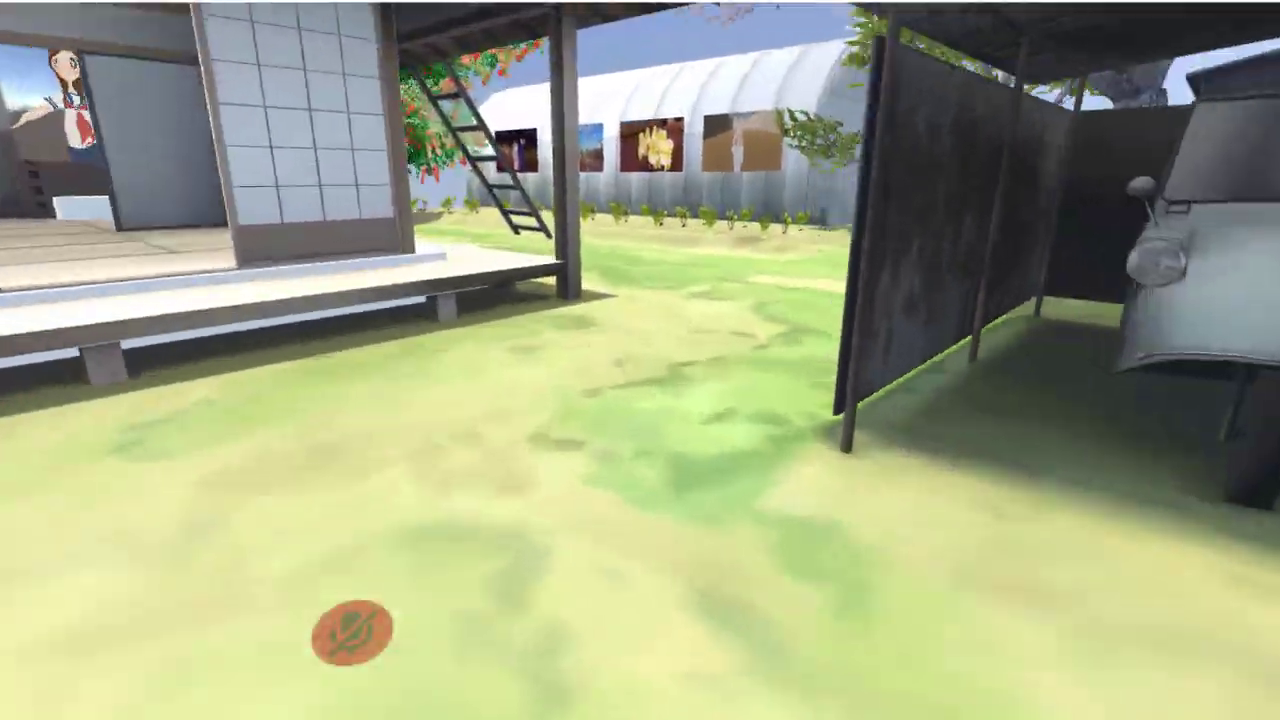
mouse_move(640, 360)
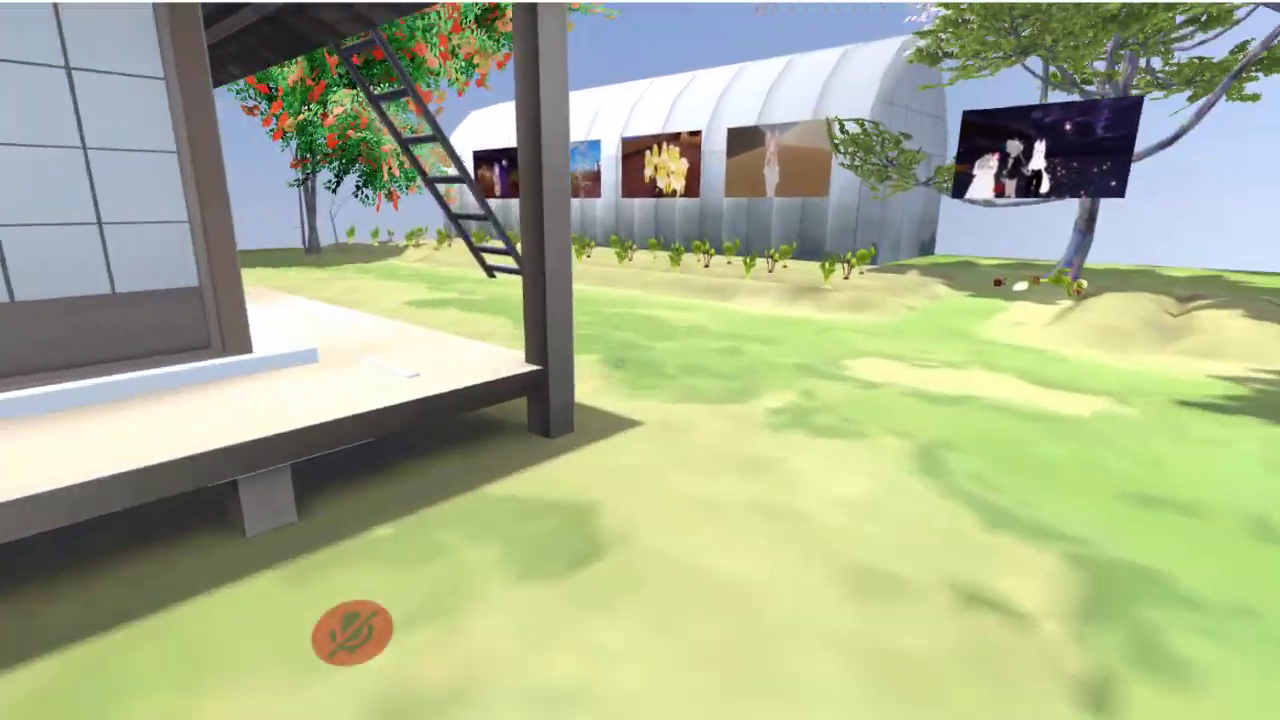
mouse_move(640, 360)
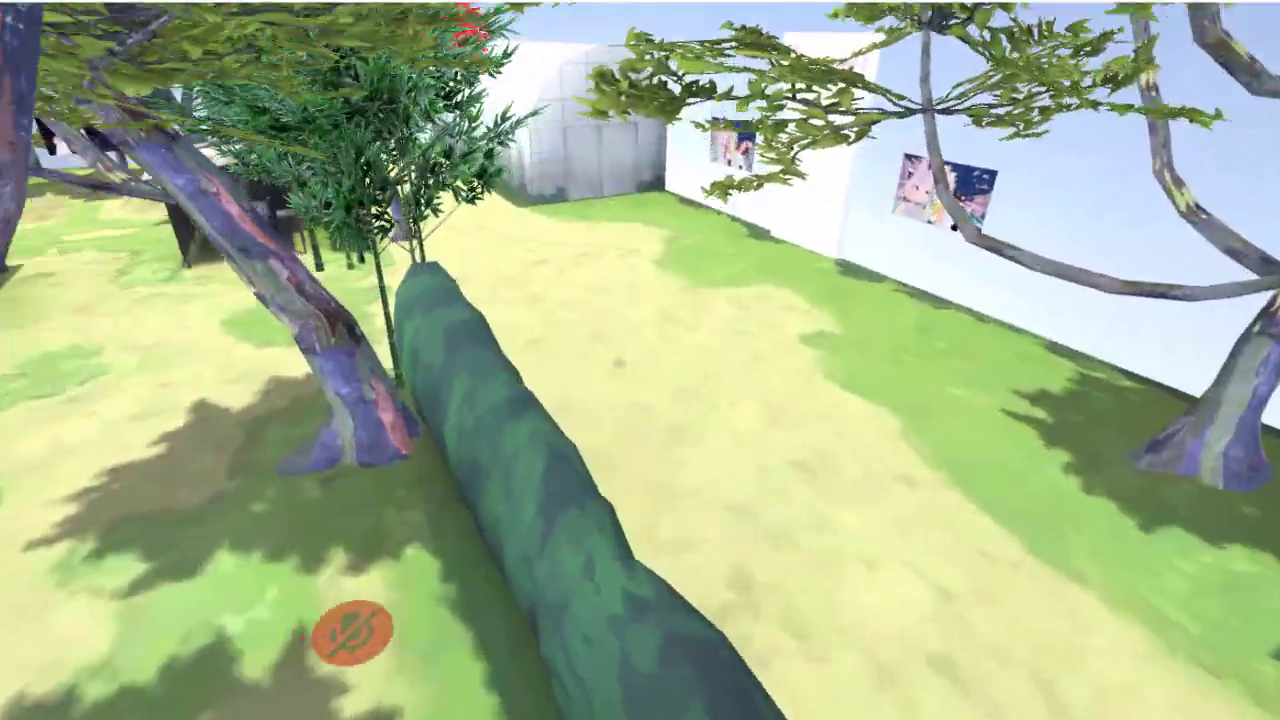
mouse_move(640, 360)
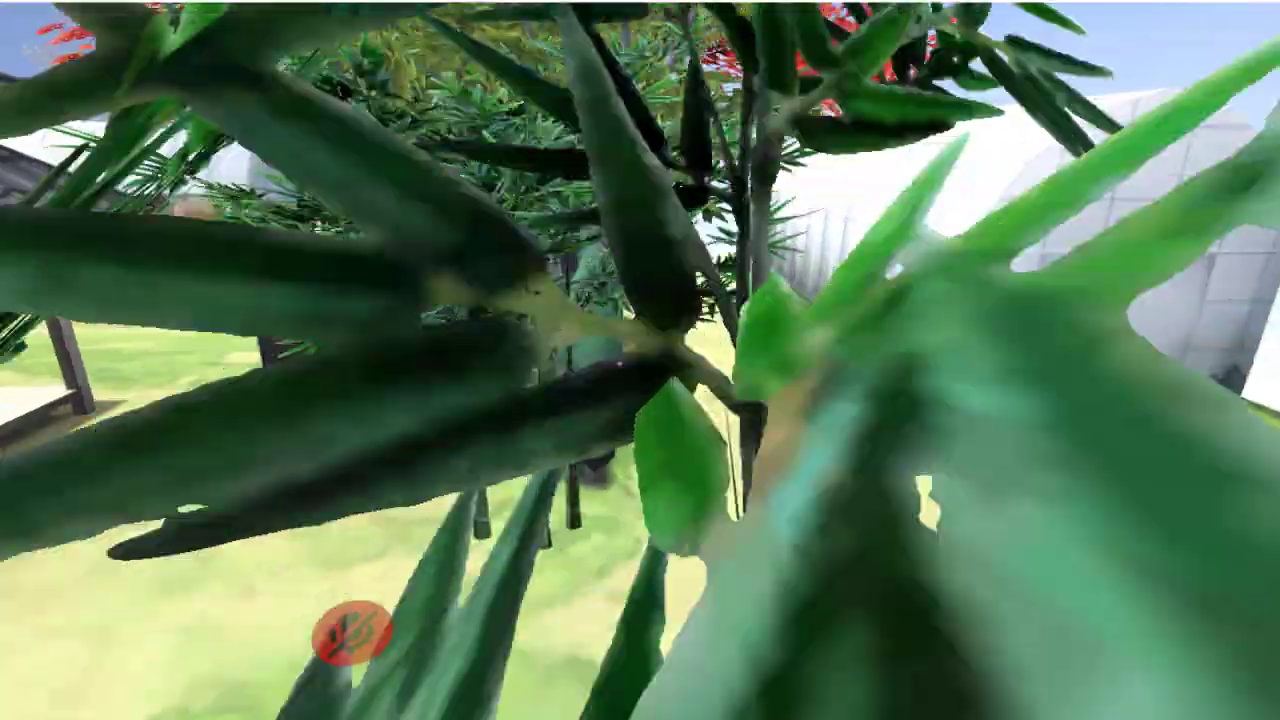